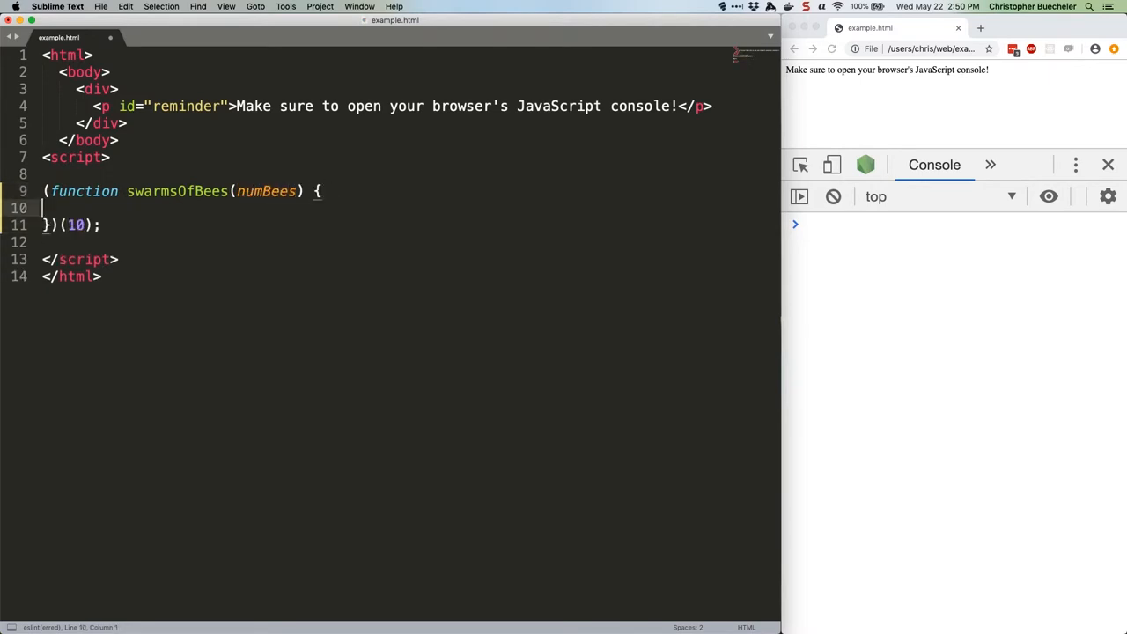
type("console.log(`Not the bees! Specifically, not ${numBees}`)")
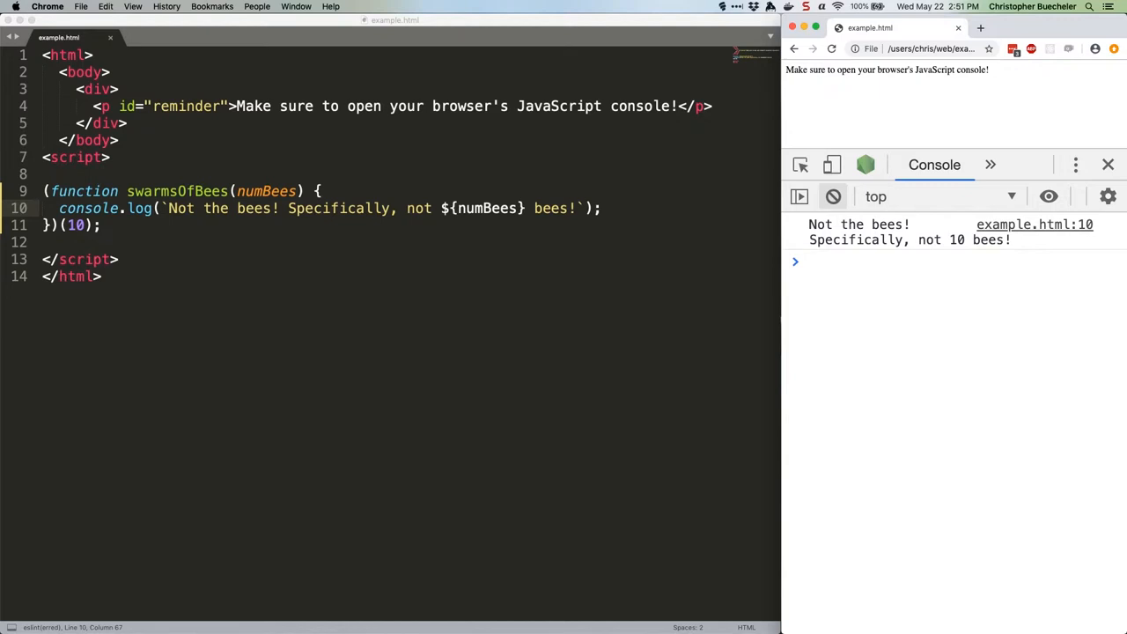
type("f")
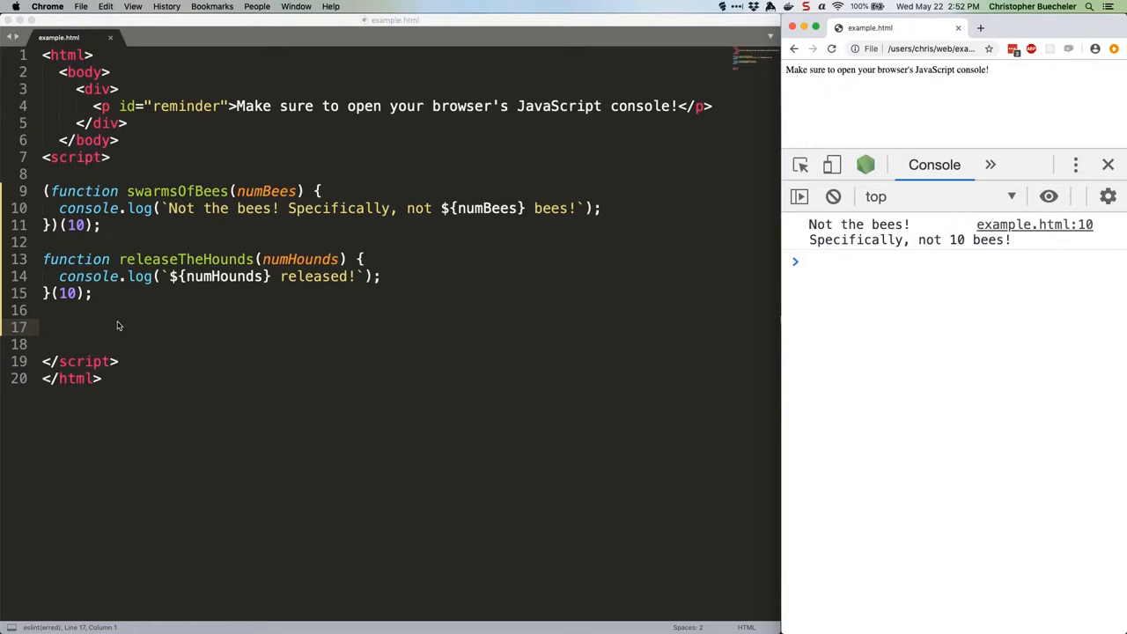
mouse_move(210, 345)
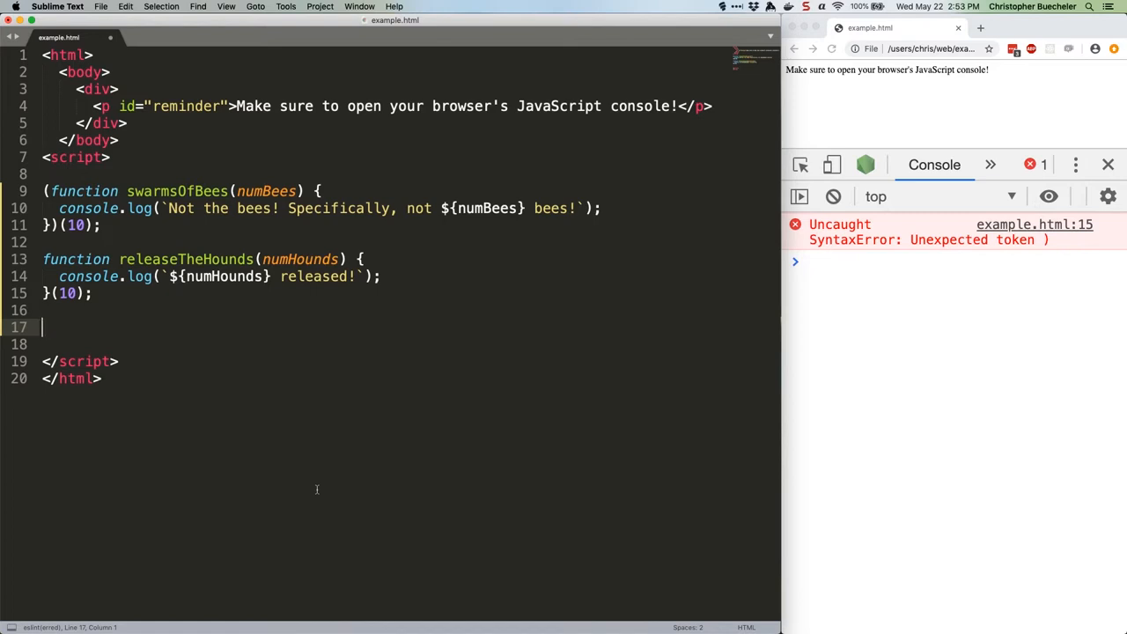
type("let rube = 'Homer Simpson';")
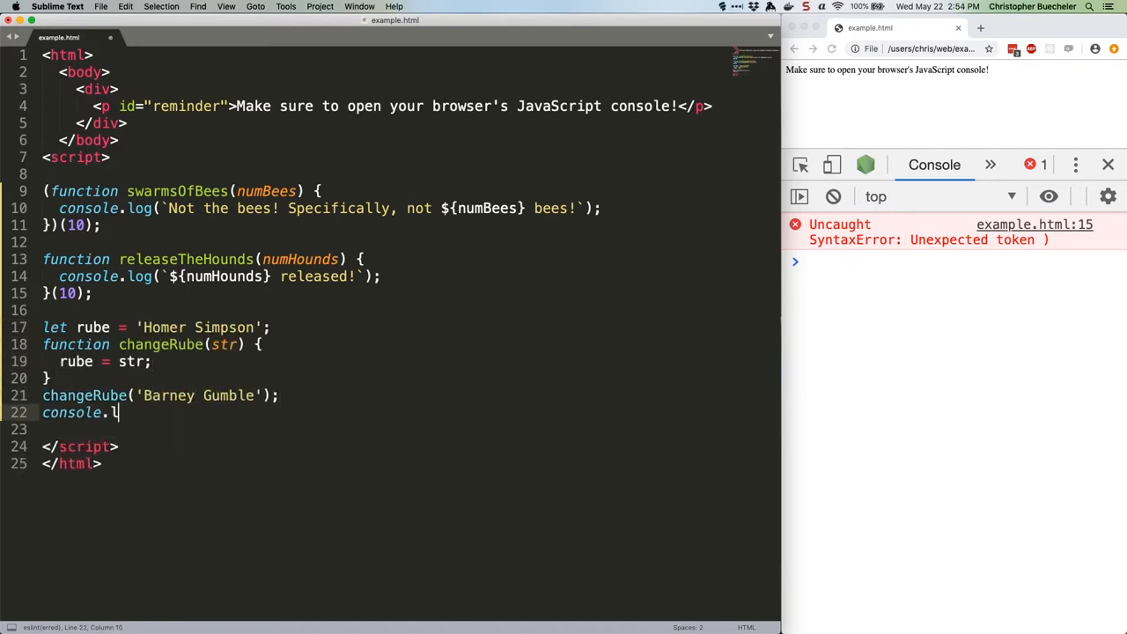
type("og(rube); // Barney Gumble")
type("console")
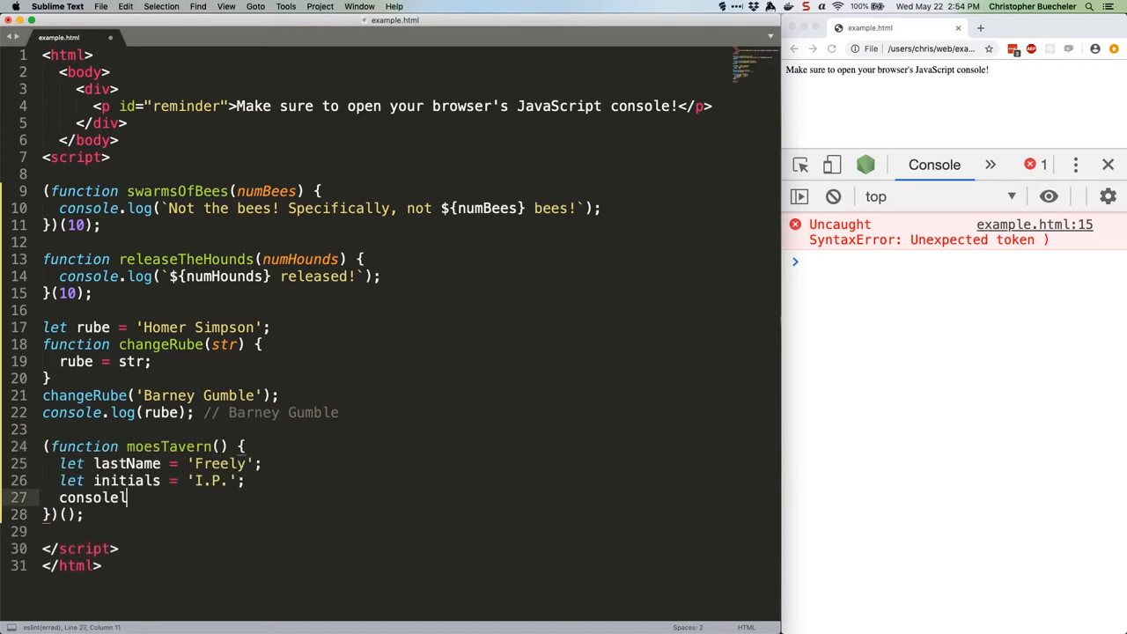
type(".log(`Uh, is ${initials} ${lastName} here? Hey, everybody! ${initials} ${lastName}!`);")
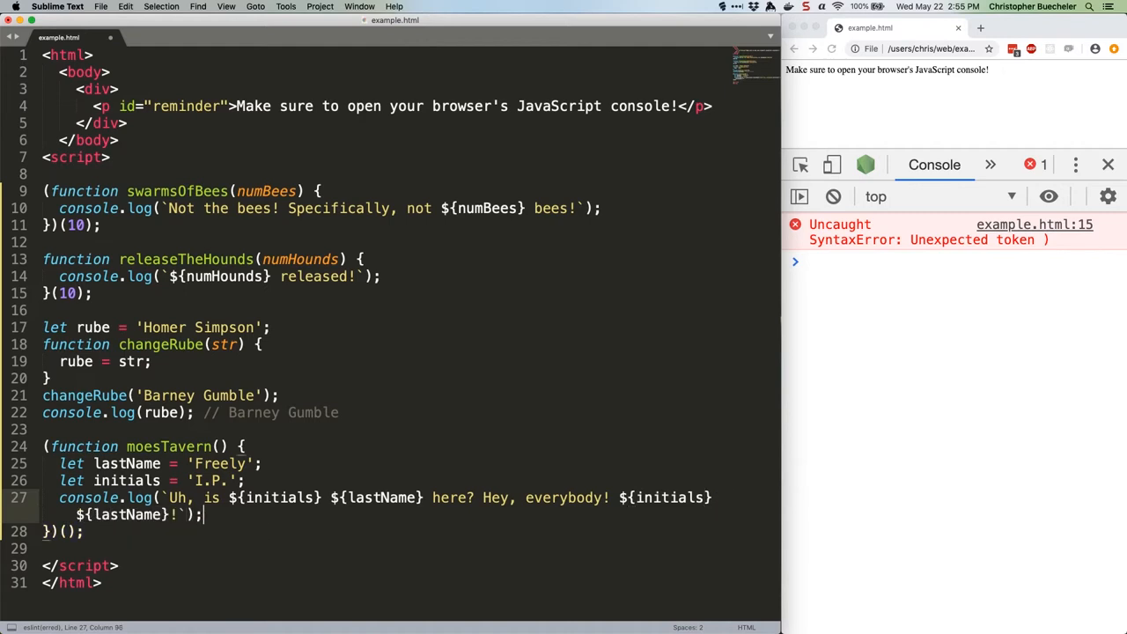
type("console.log(lastName) //")
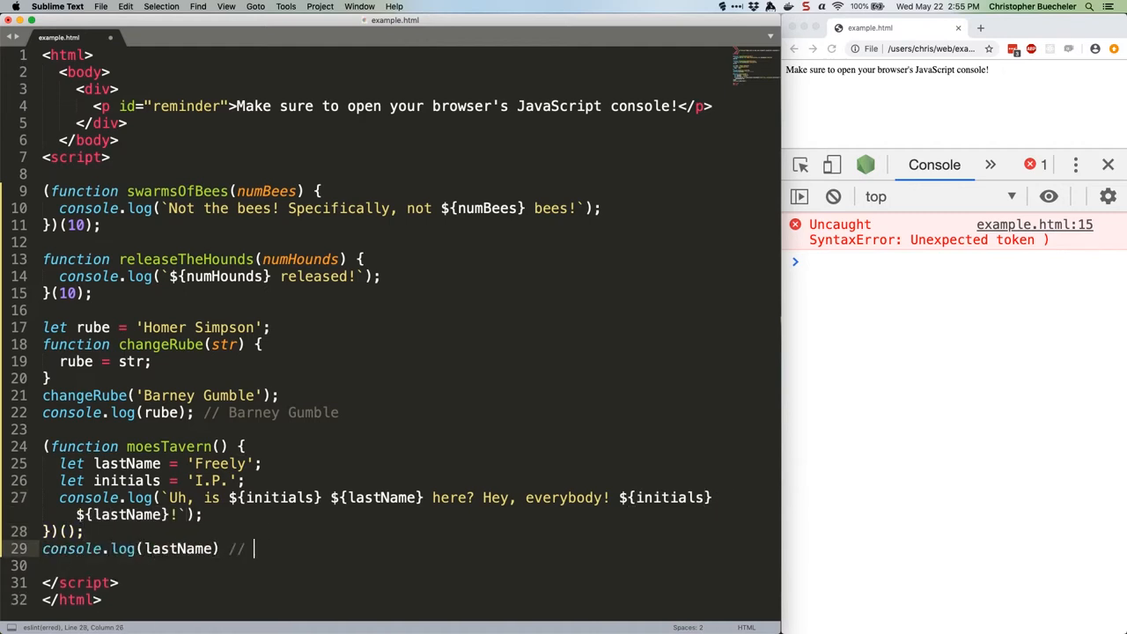
type("Nope!")
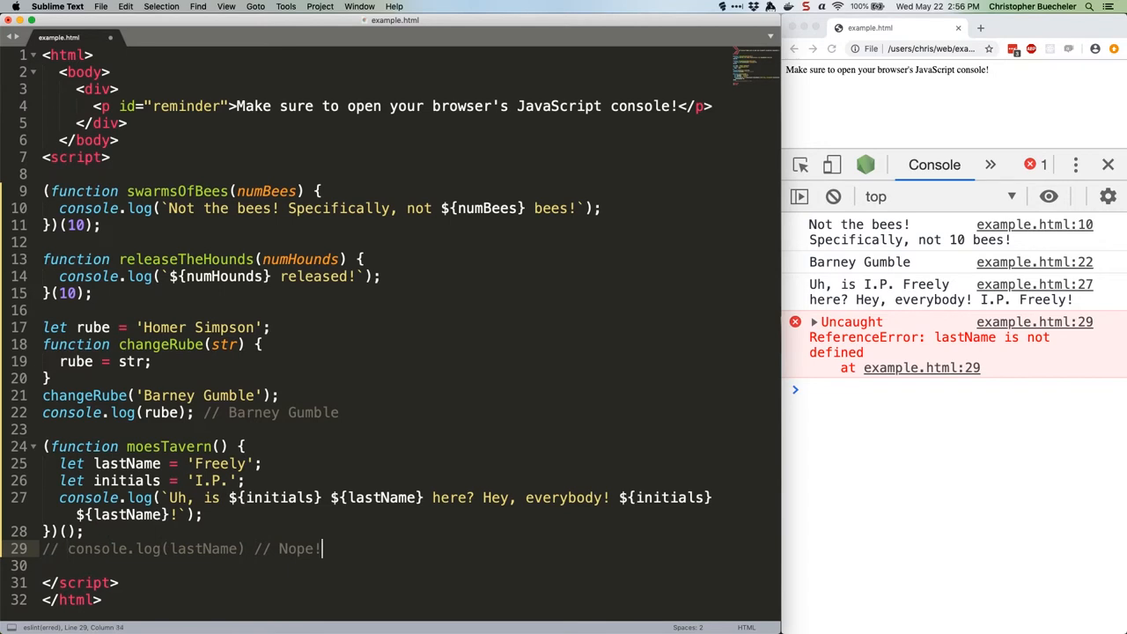
type("(function() {")
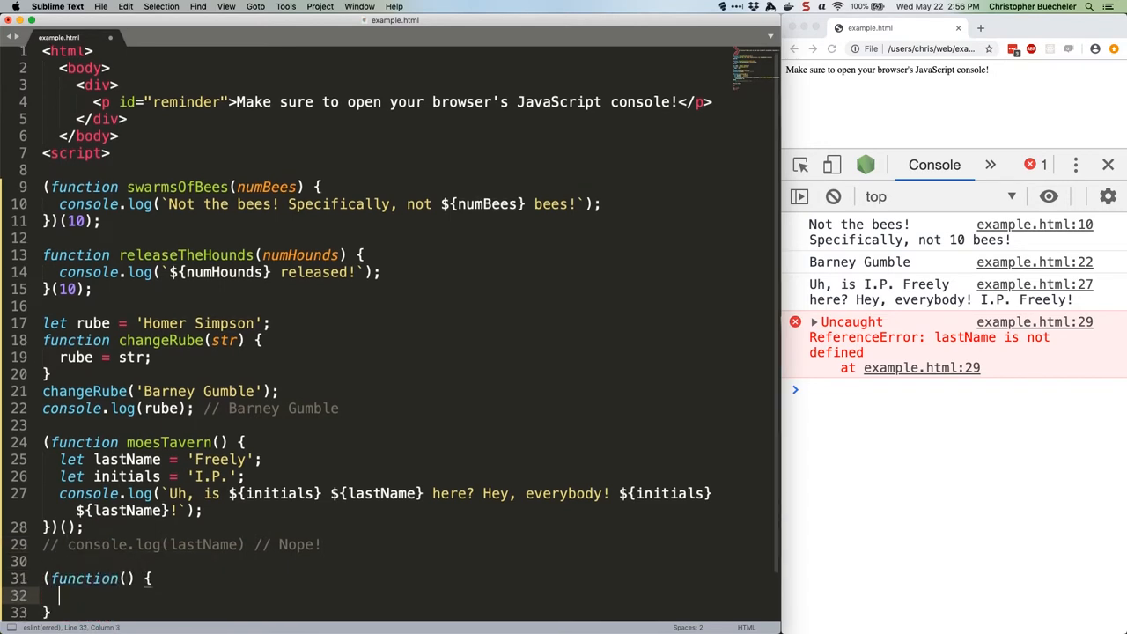
type("let privateVar = 'Private!';")
type("console.log(privateVar); // nope")
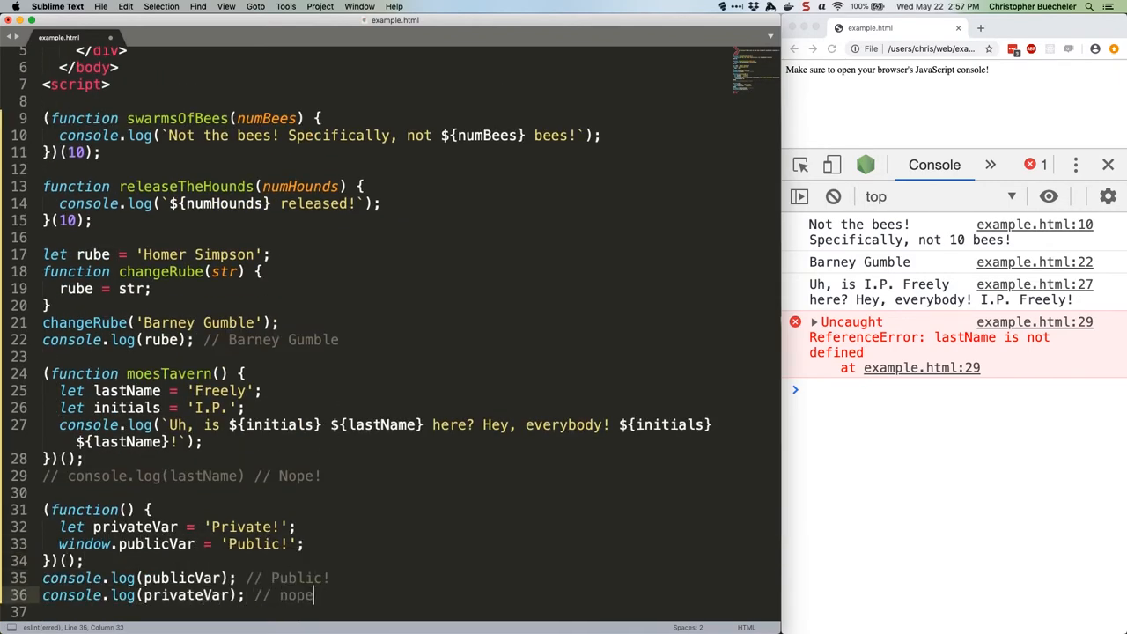
type("Nope!")
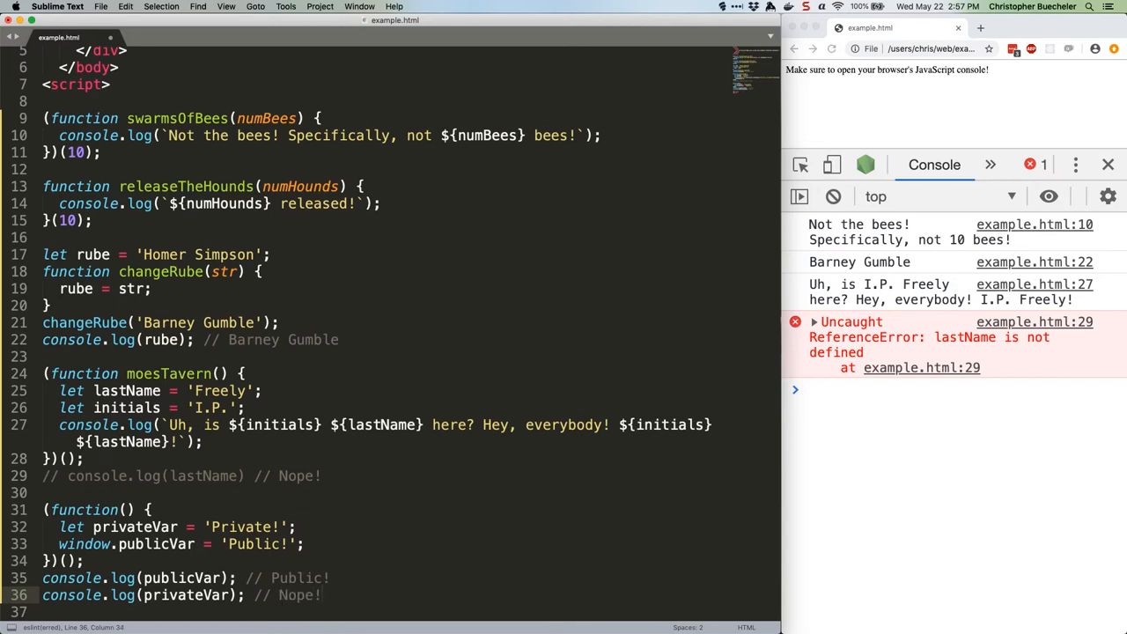